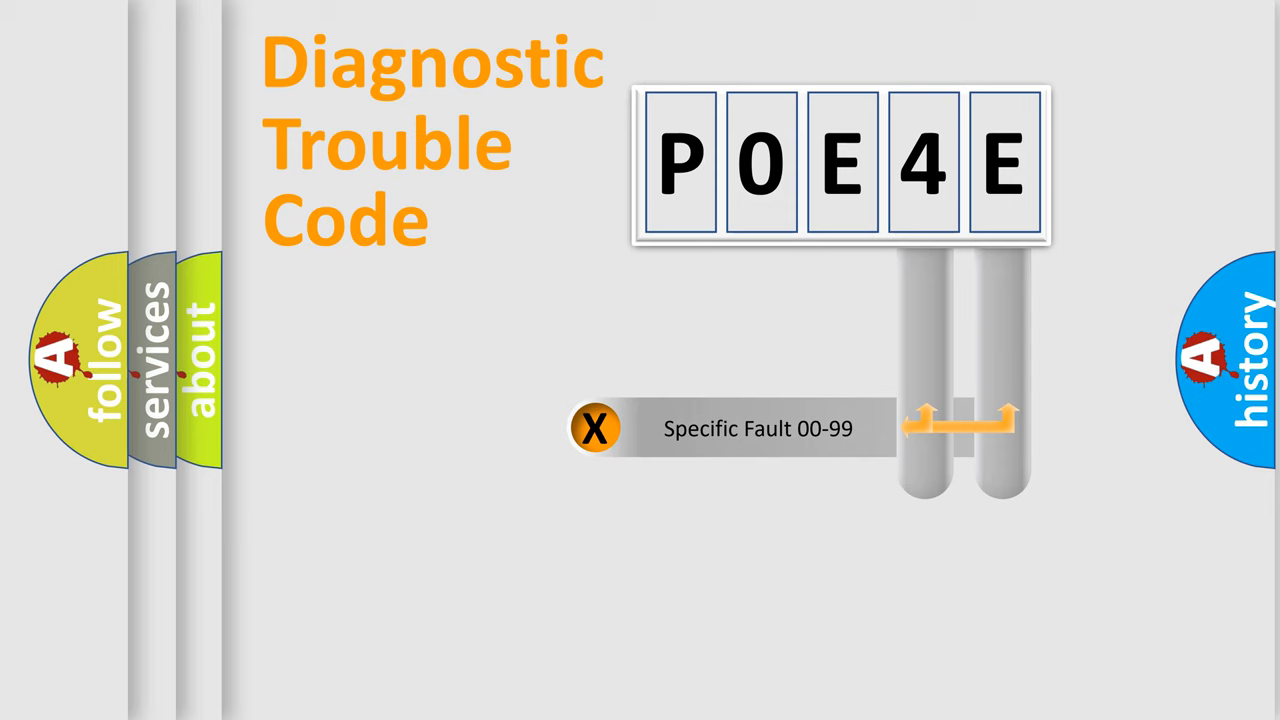
# Scroll down the airbagreset.sk DTC page past the car-brand grid to the B-series codes
pyautogui.click(594, 428)
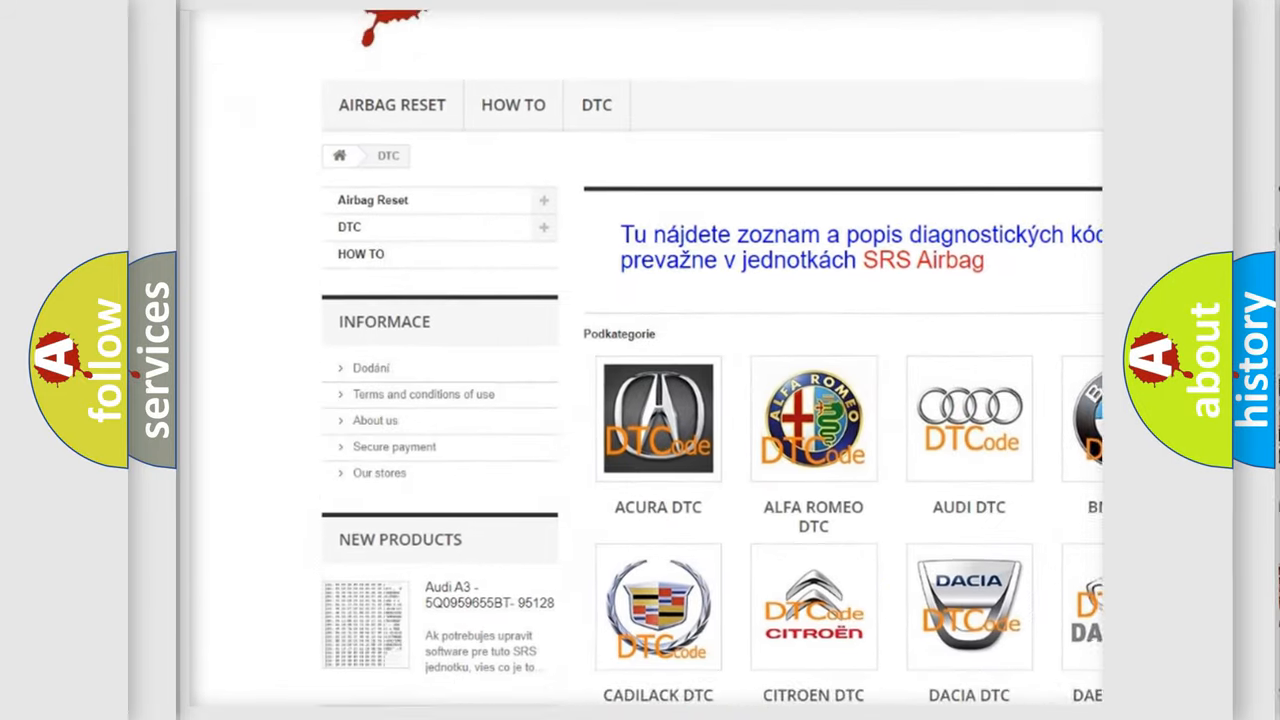
pyautogui.scroll(-3)
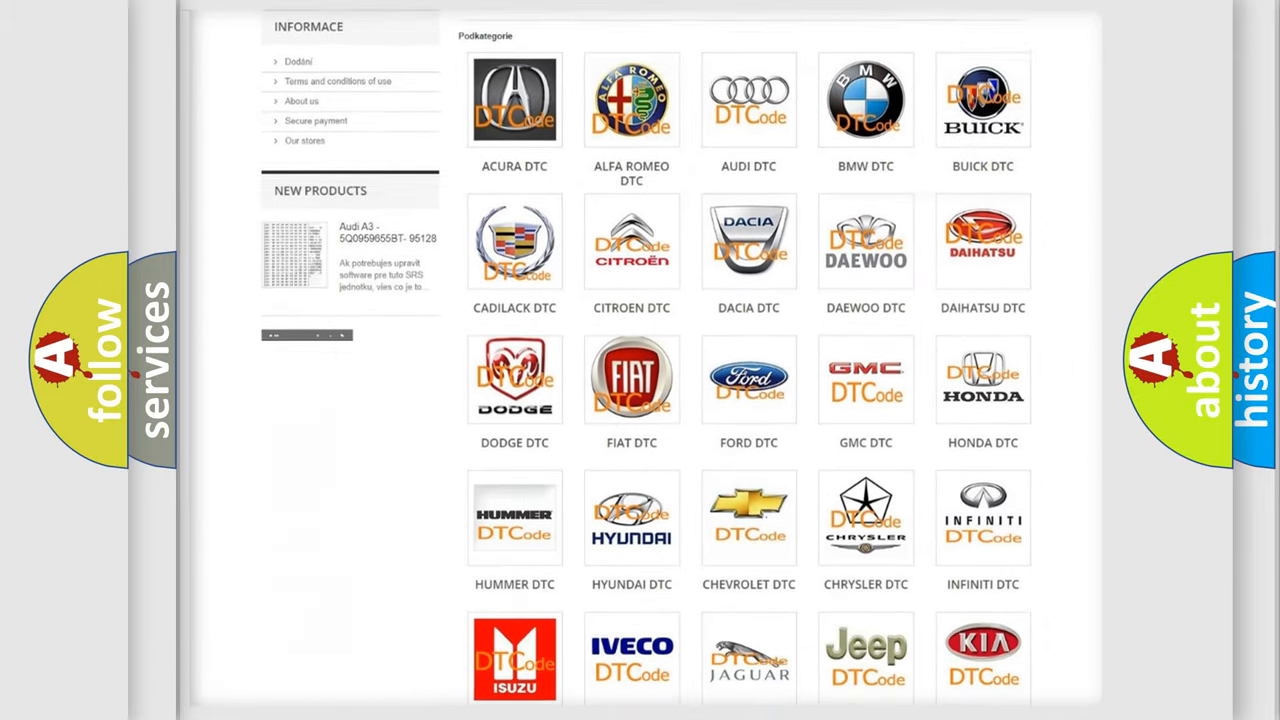
pyautogui.scroll(-3)
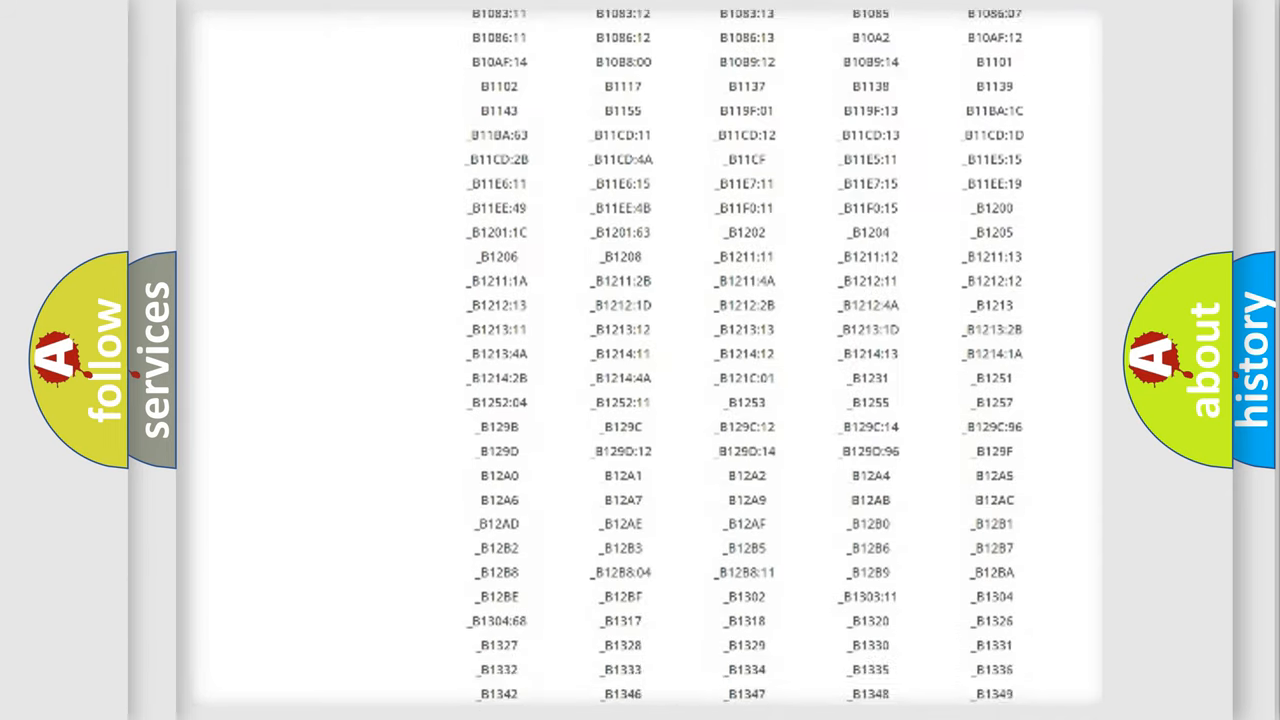
pyautogui.scroll(-3)
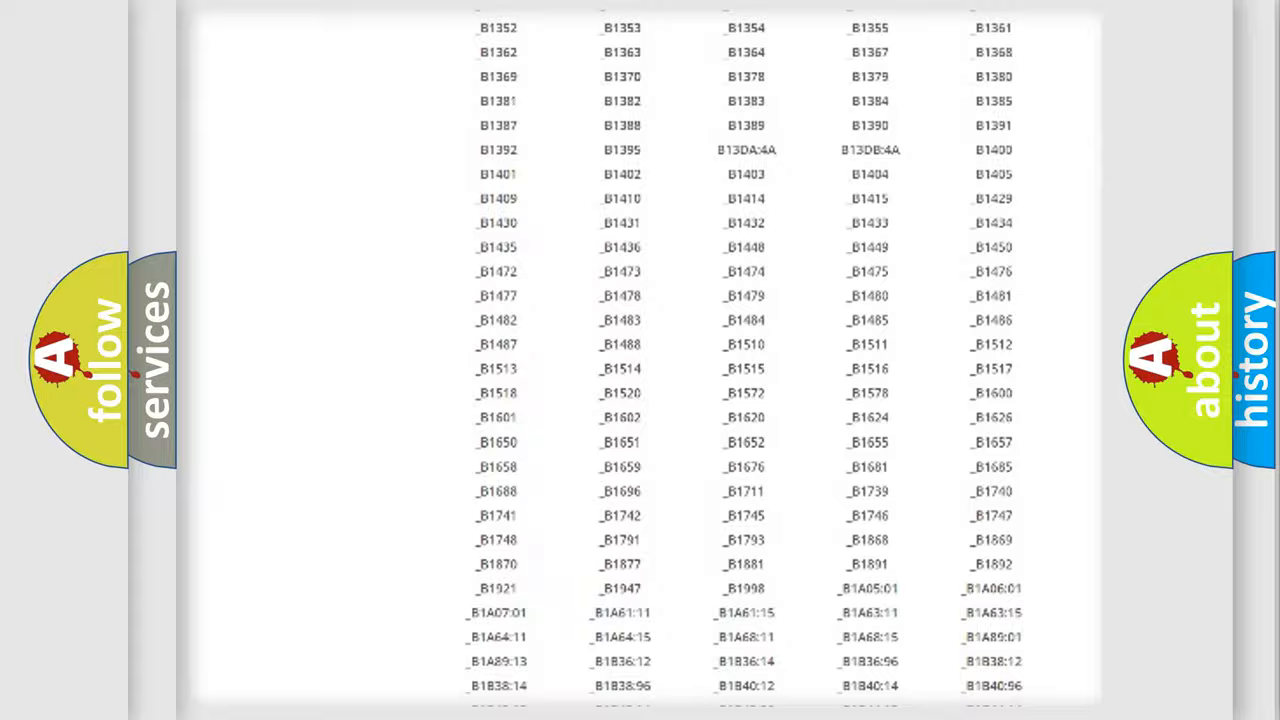